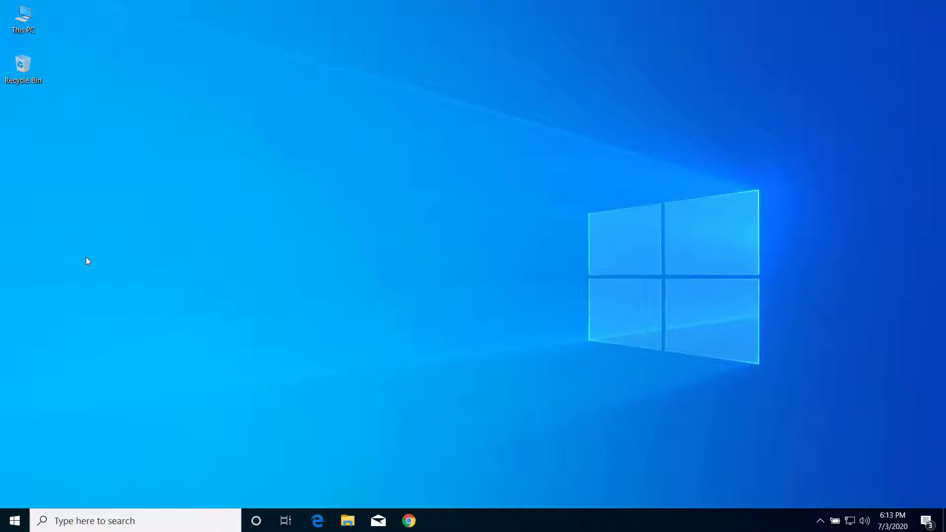
pyautogui.moveTo(385, 500)
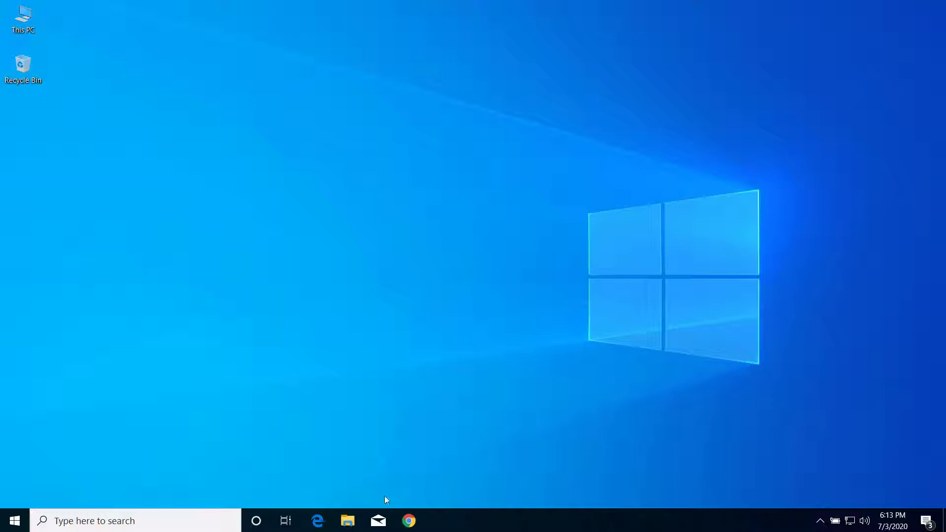
# Launch Chrome and go to More tools > Extensions to view the installed extensions
pyautogui.click(409, 521)
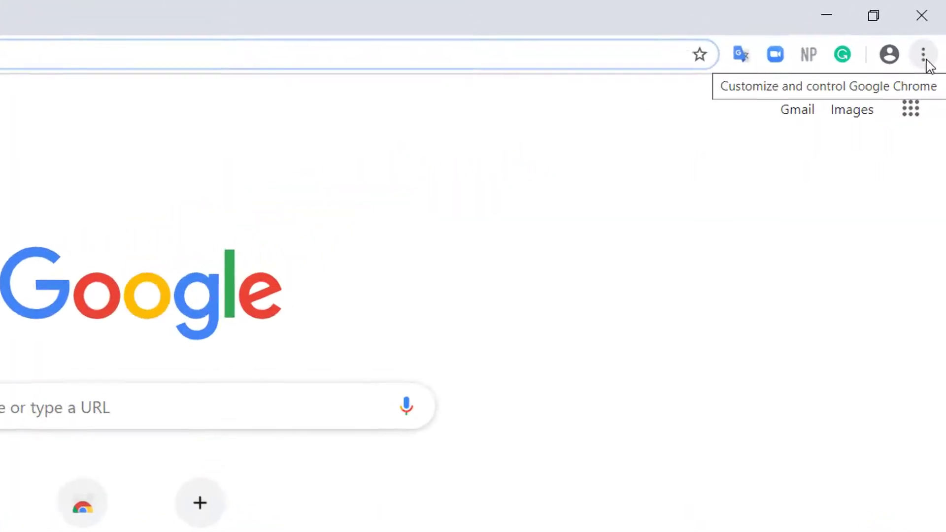
pyautogui.click(922, 54)
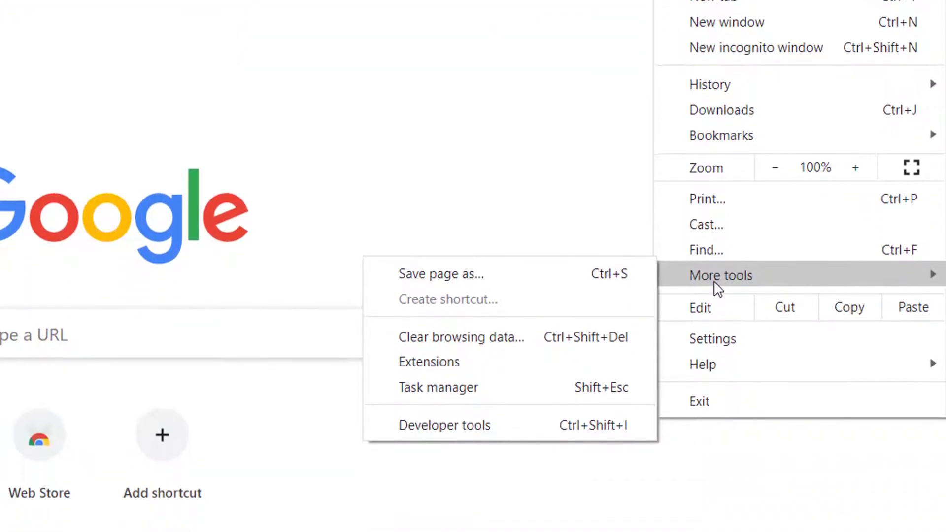
pyautogui.click(429, 361)
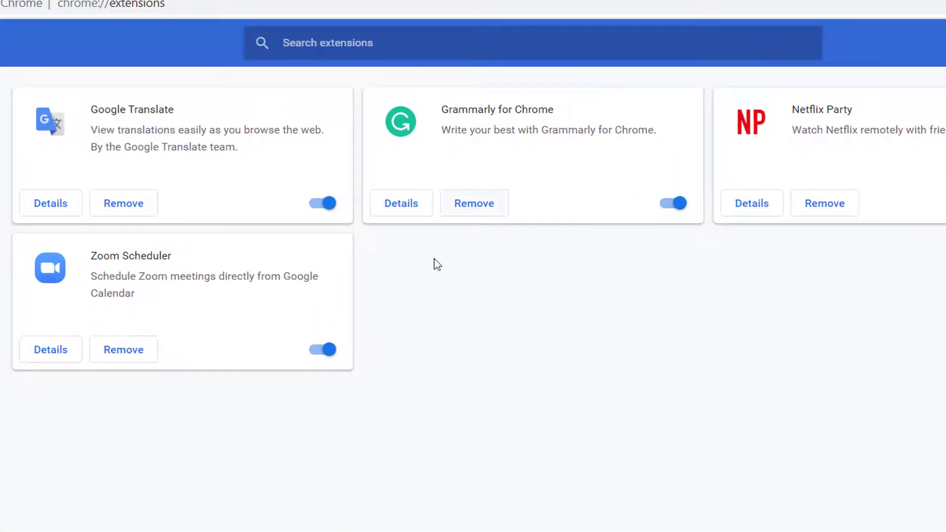
# Remove Google Translate, Grammarly, Netflix Party and Zoom Scheduler, confirming each removal
pyautogui.click(123, 202)
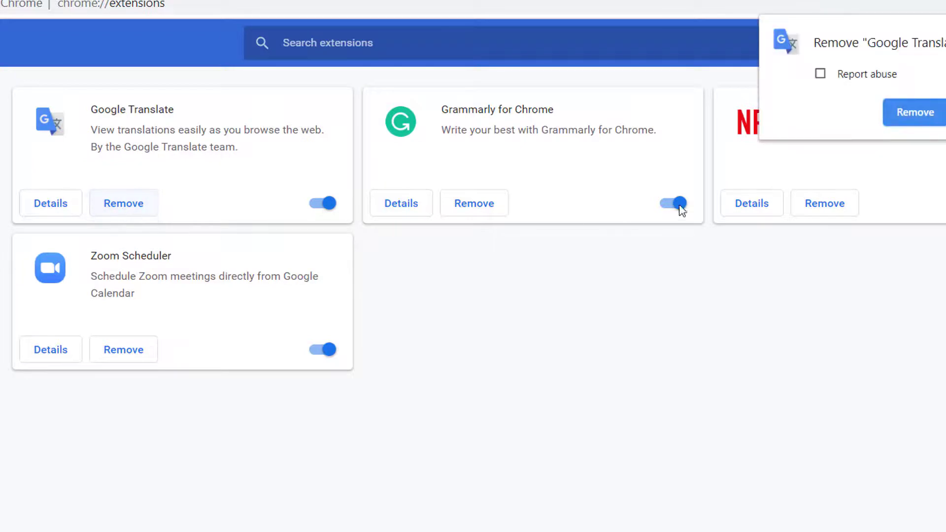
pyautogui.click(913, 113)
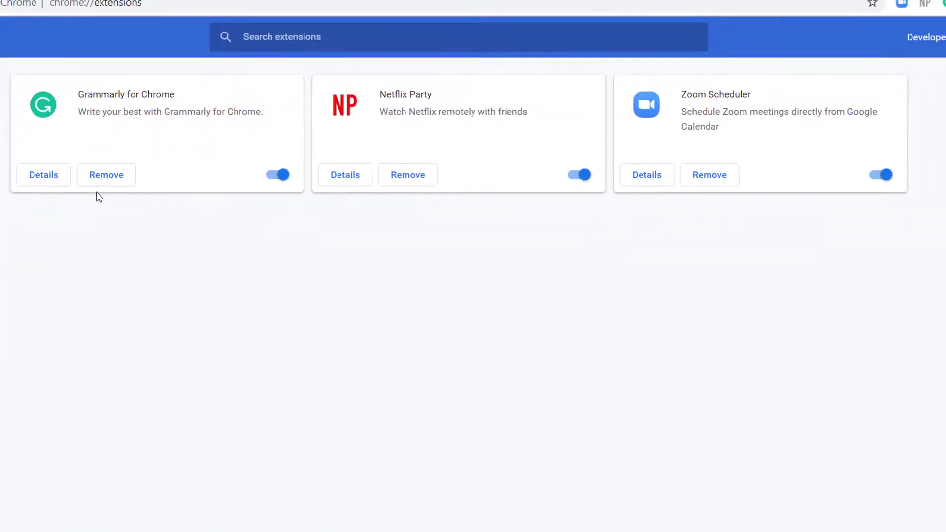
pyautogui.click(105, 175)
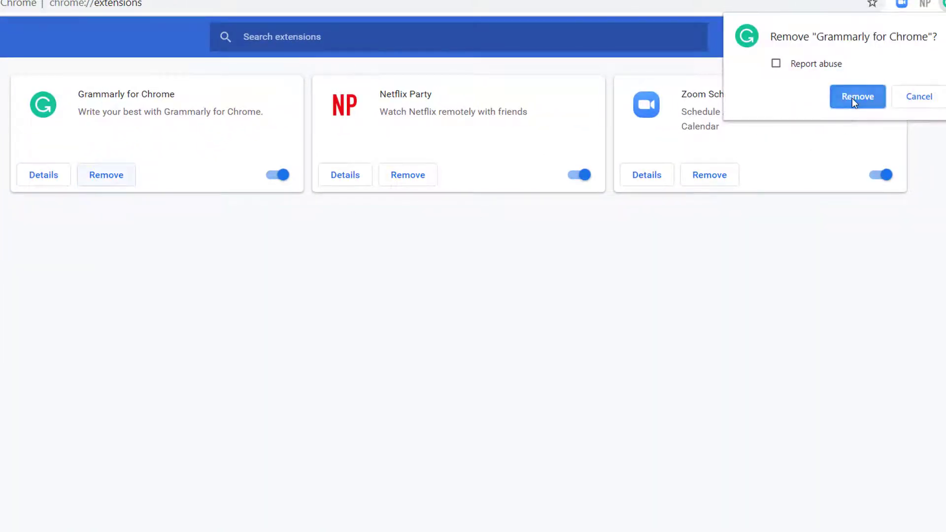
pyautogui.click(856, 97)
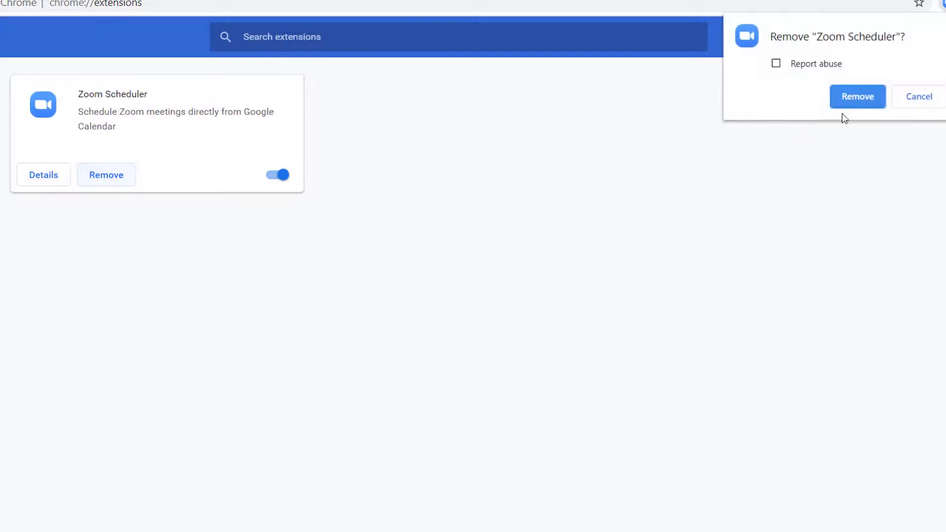
pyautogui.click(857, 97)
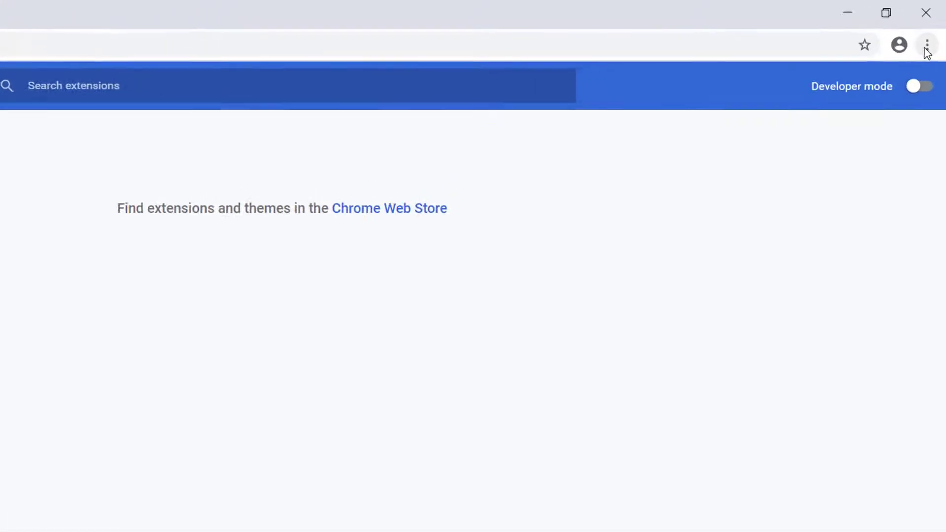
# Reset Chrome's settings to defaults under Settings > Reset and clean up, then close Chrome
pyautogui.click(927, 45)
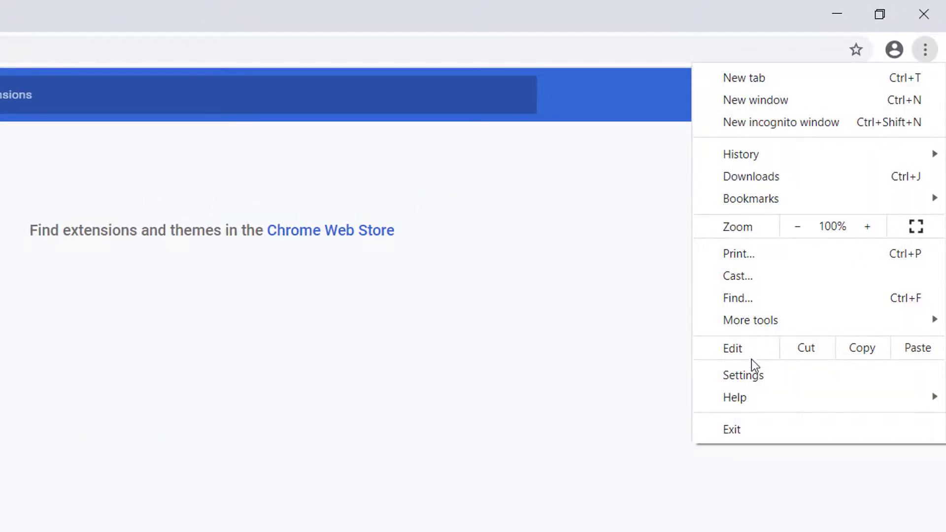
pyautogui.click(743, 374)
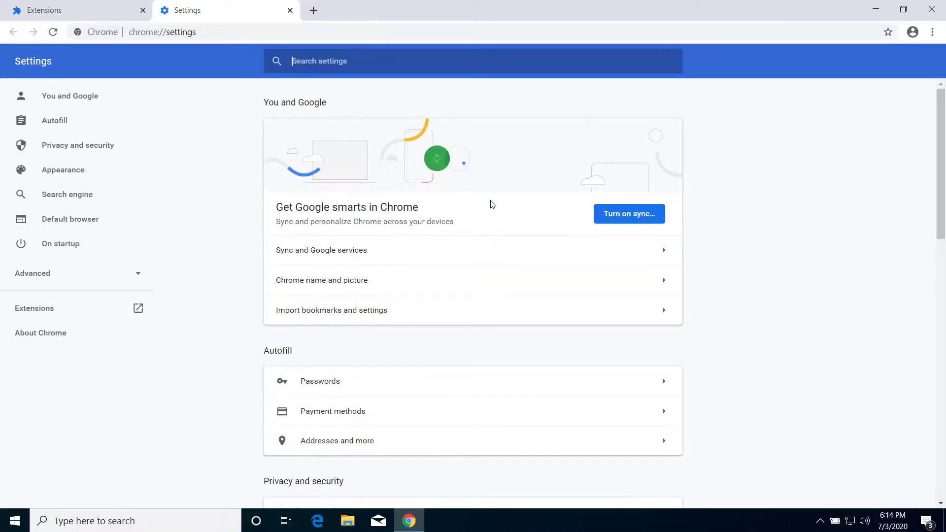
pyautogui.scroll(-3)
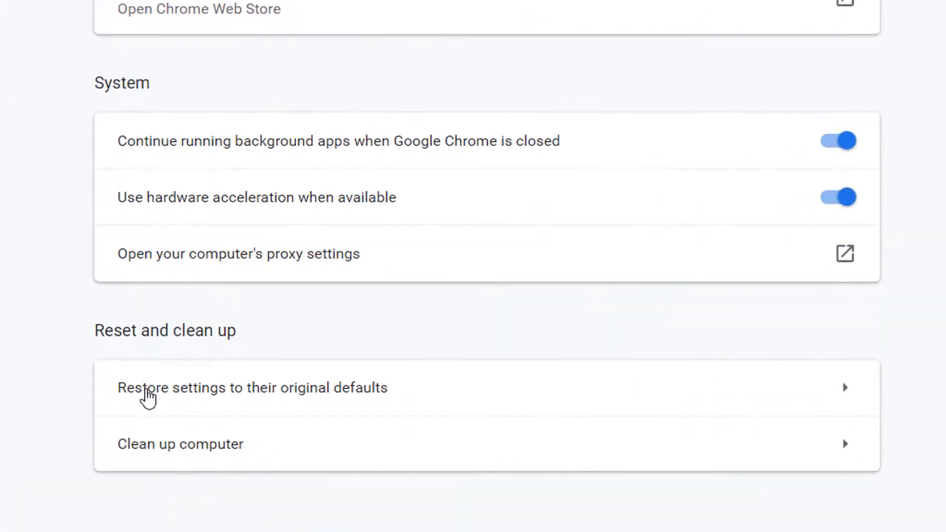
pyautogui.moveTo(395, 392)
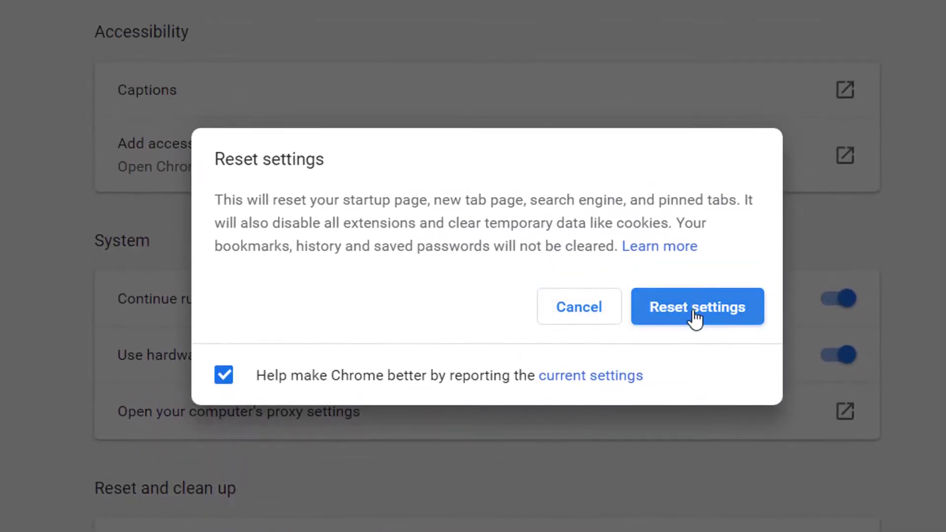
pyautogui.click(696, 306)
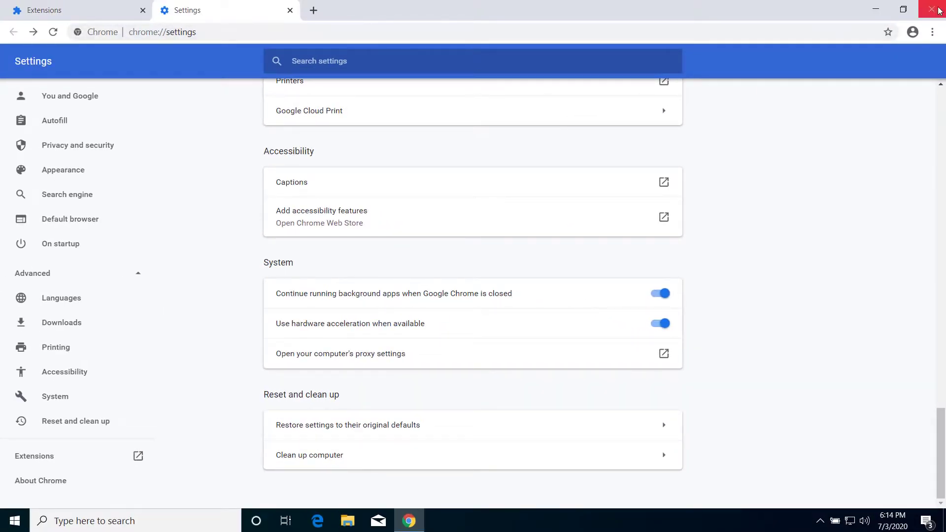
pyautogui.click(938, 10)
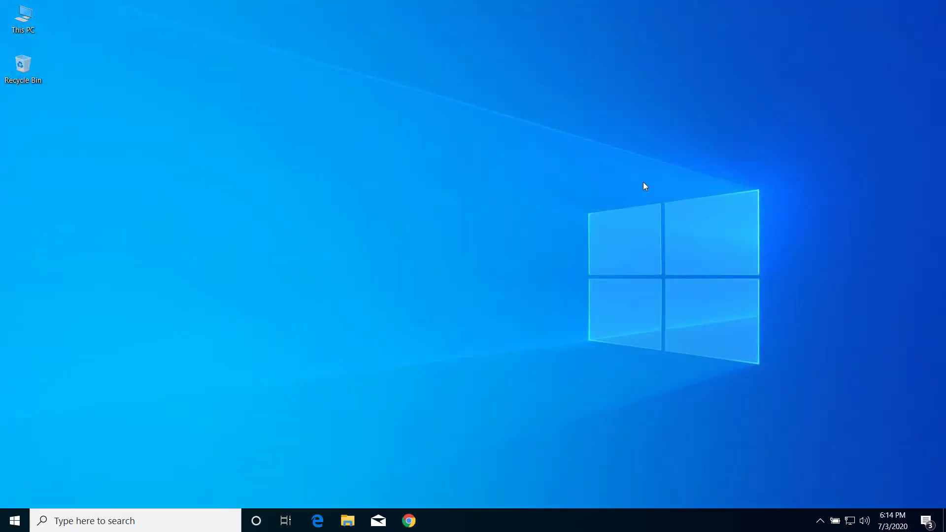